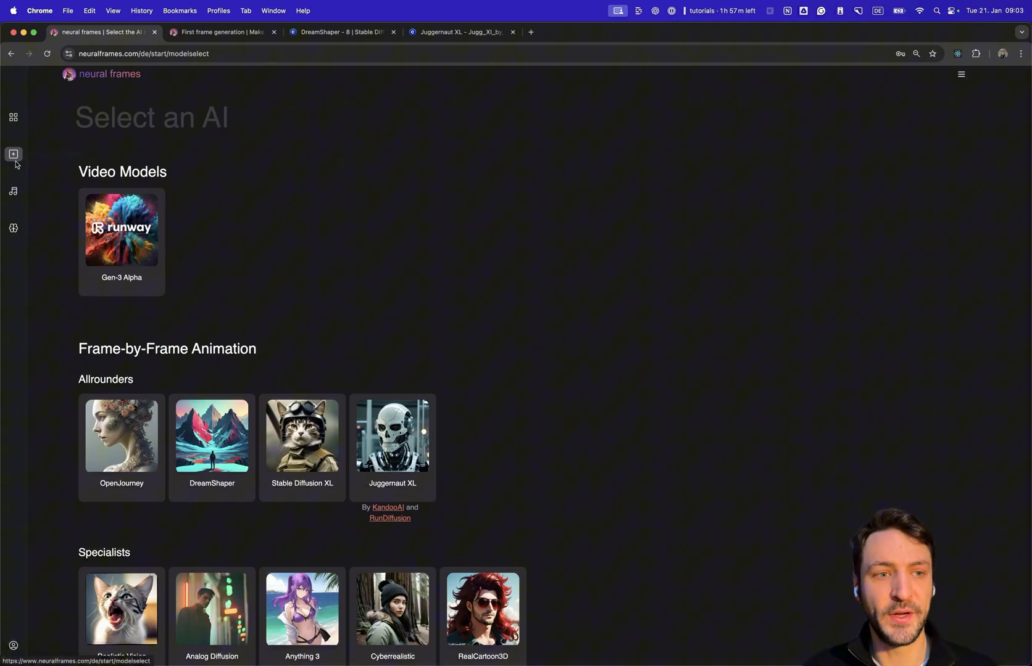
{"action": "mouse_move", "coordinate": [14, 117]}
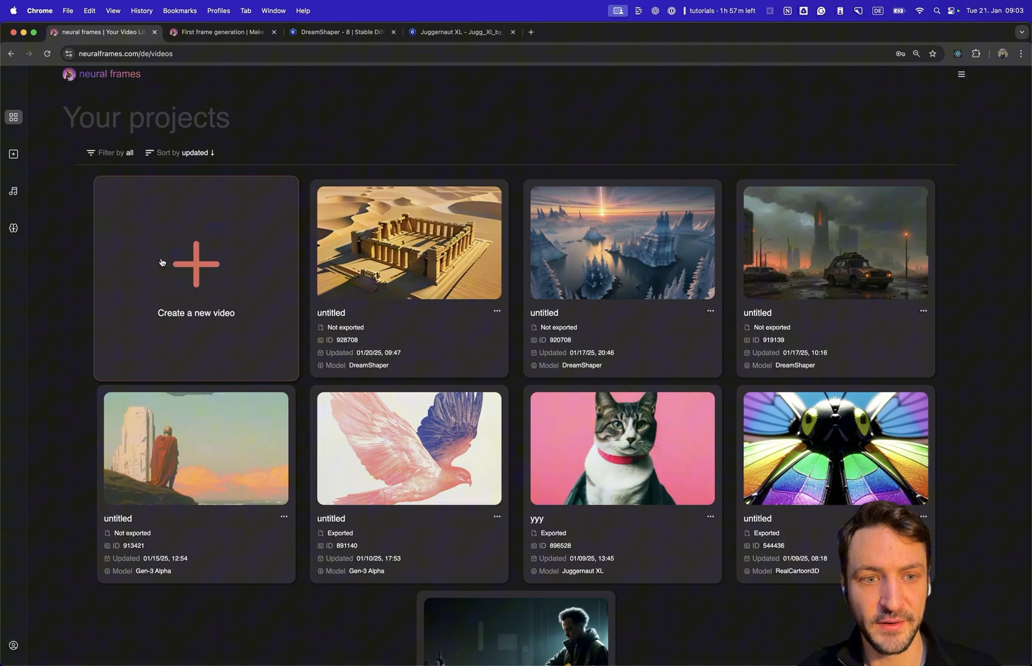
- Start a brand-new video project from the projects dashboard
{"action": "left_click", "coordinate": [195, 276]}
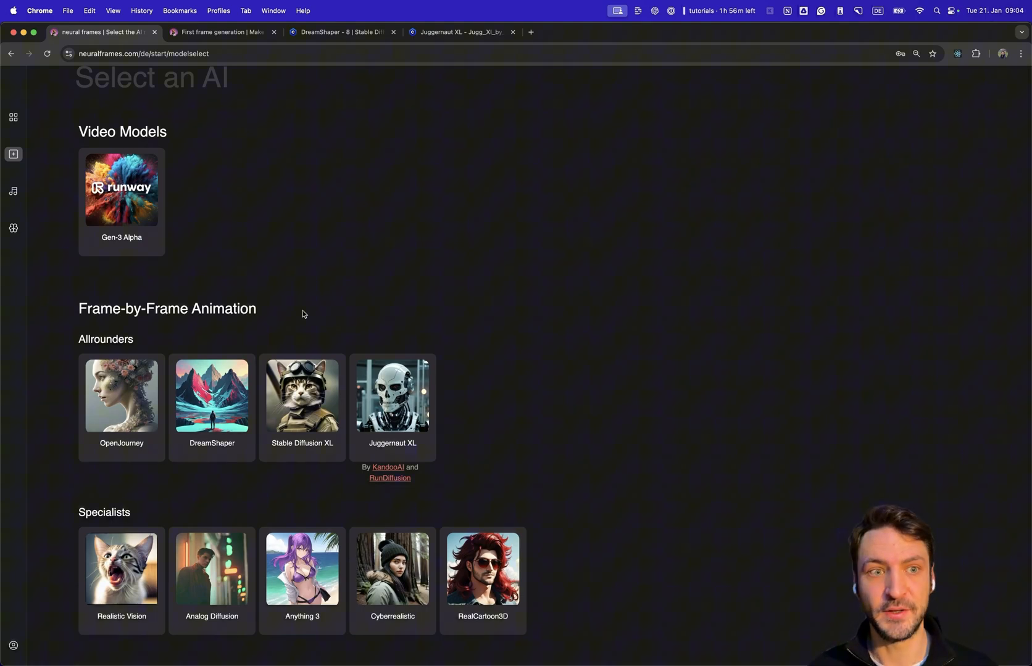
{"action": "scroll", "scroll_direction": "down", "scroll_amount": 3}
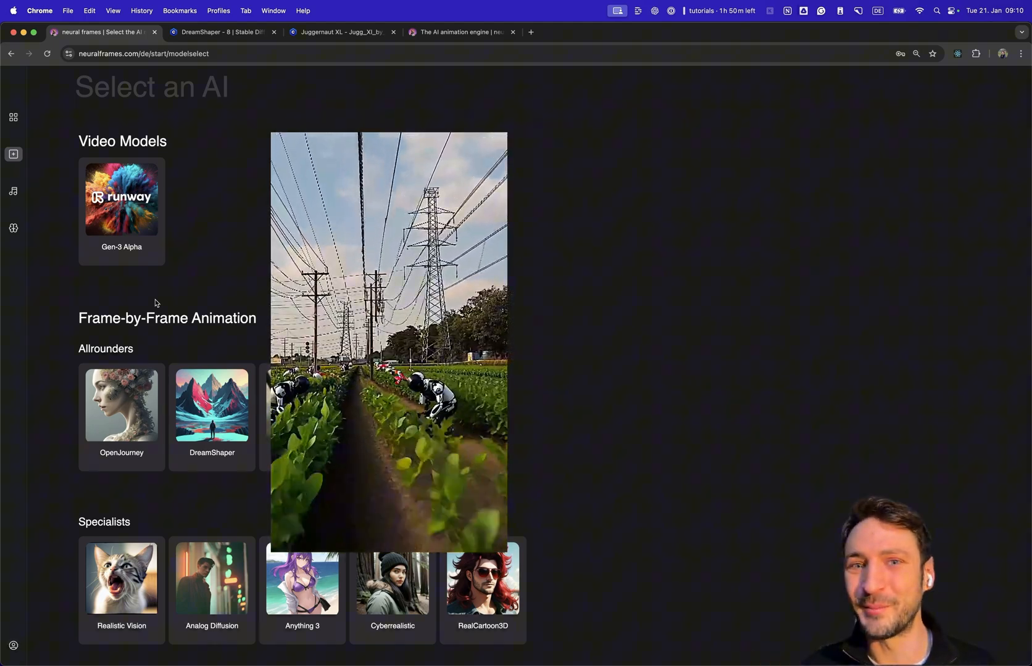
{"action": "mouse_move", "coordinate": [133, 304]}
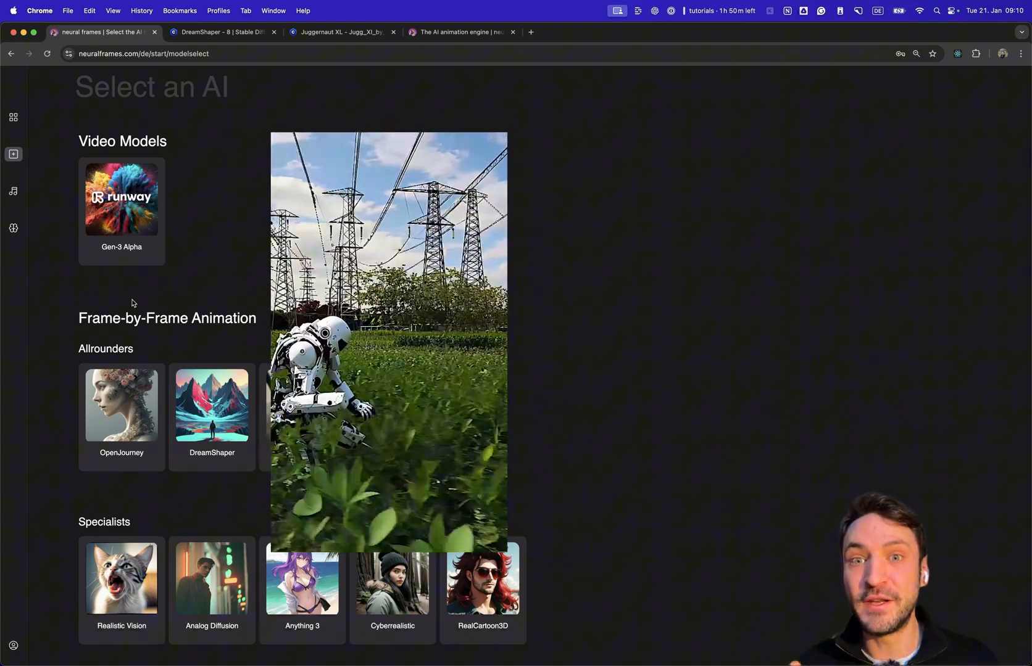
{"action": "scroll", "scroll_direction": "down", "scroll_amount": 3}
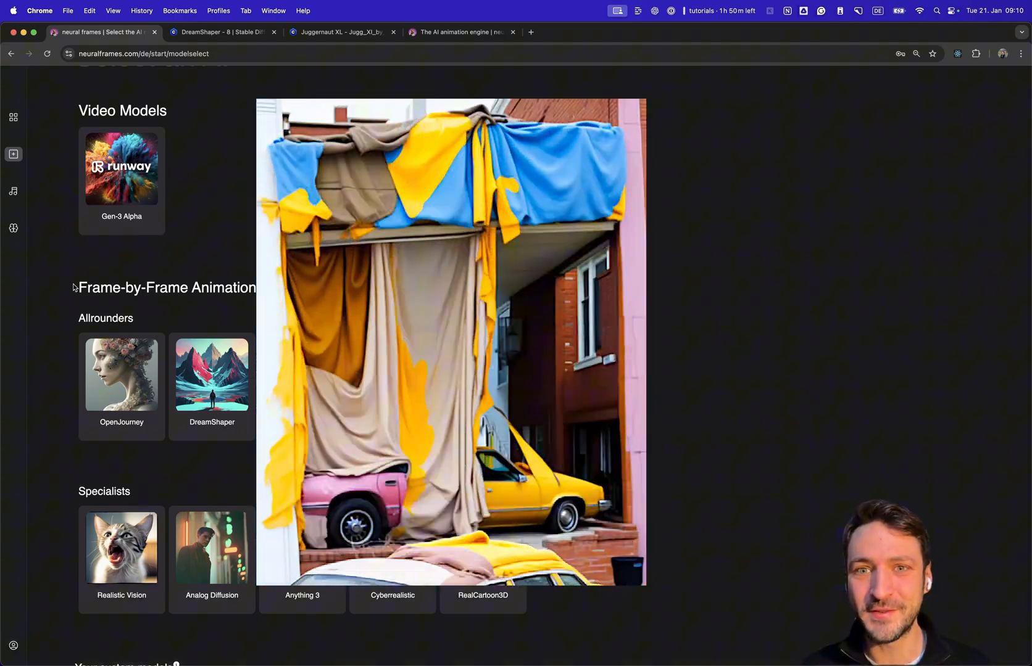
{"action": "scroll", "scroll_direction": "down", "scroll_amount": 3}
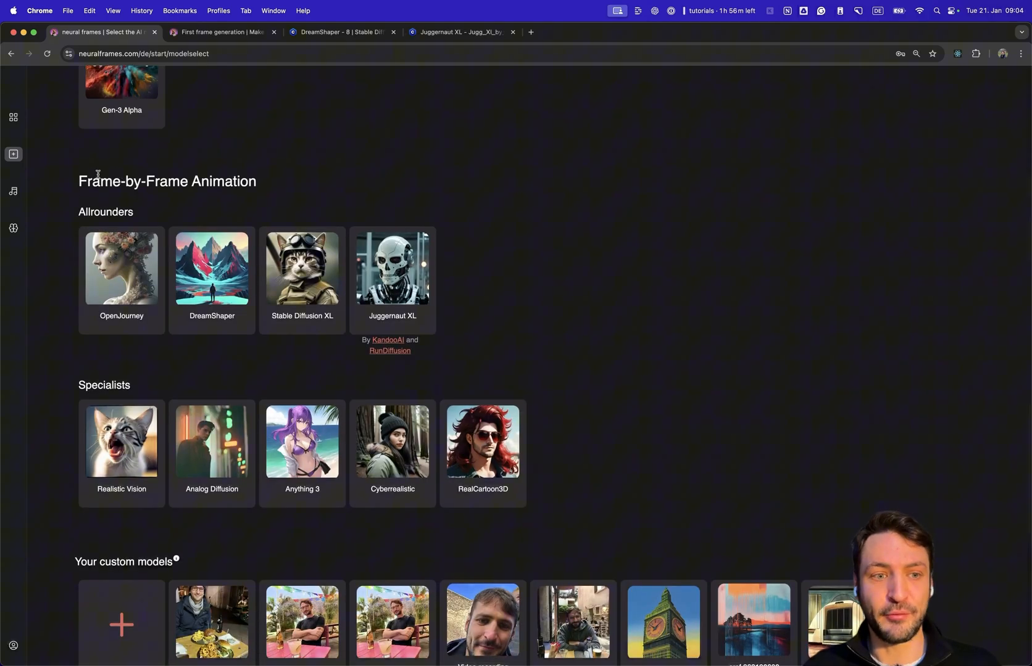
- Choose the DreamShaper card under Allrounders as the video's model
{"action": "scroll", "scroll_direction": "down", "scroll_amount": 3}
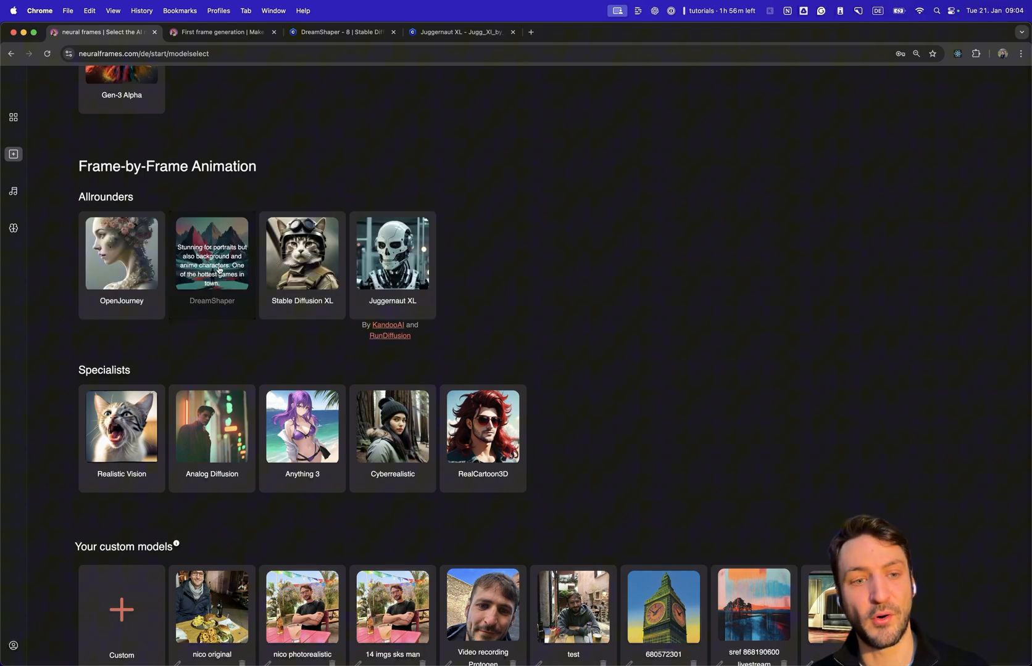
{"action": "mouse_move", "coordinate": [105, 384]}
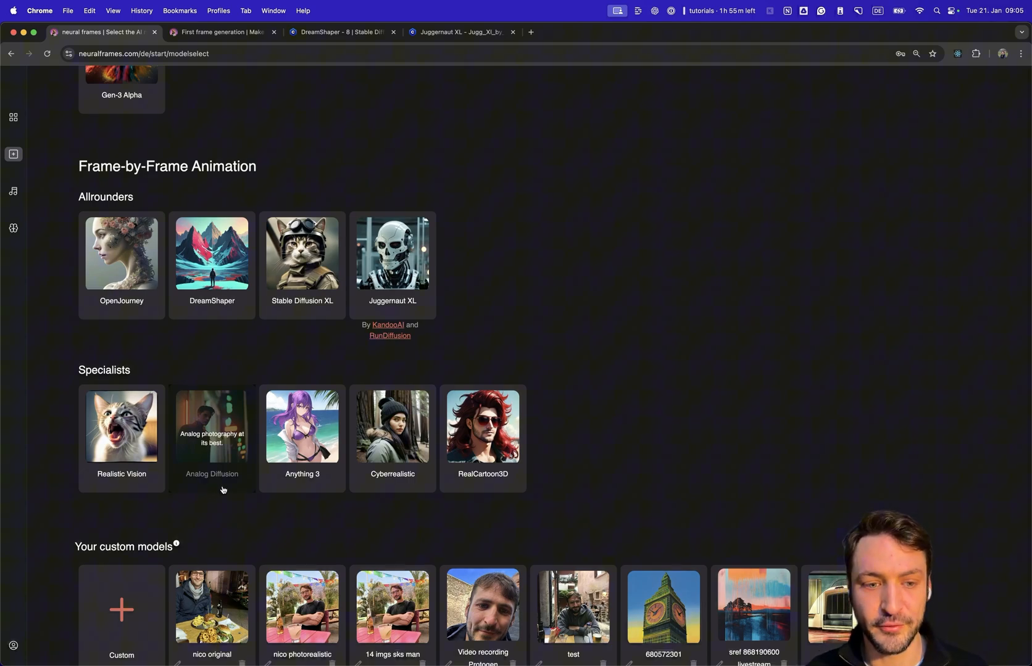
{"action": "mouse_move", "coordinate": [302, 427]}
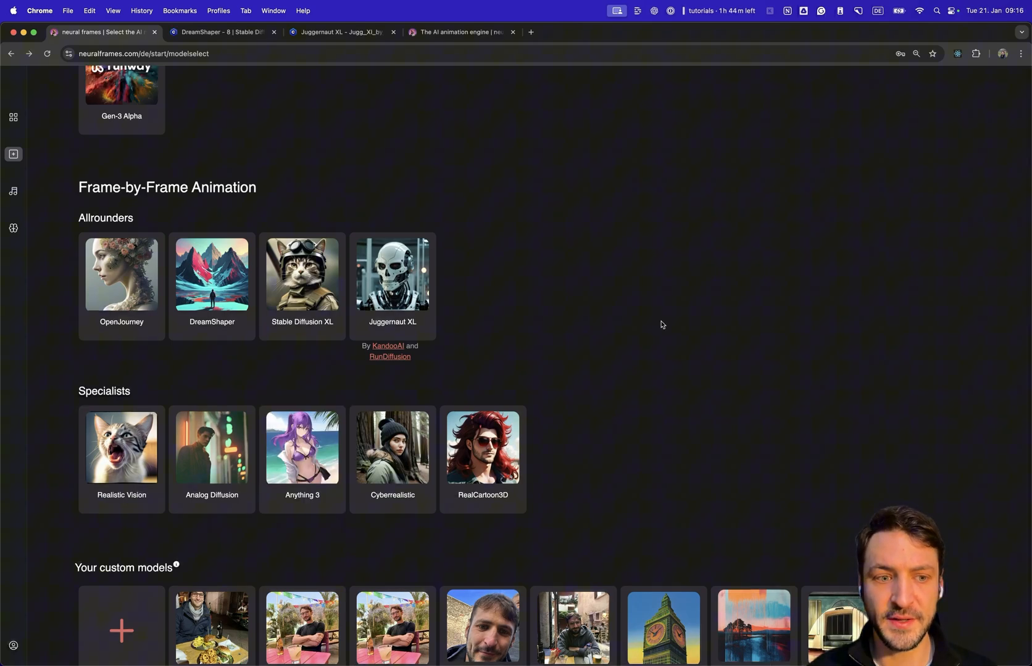
{"action": "mouse_move", "coordinate": [301, 456]}
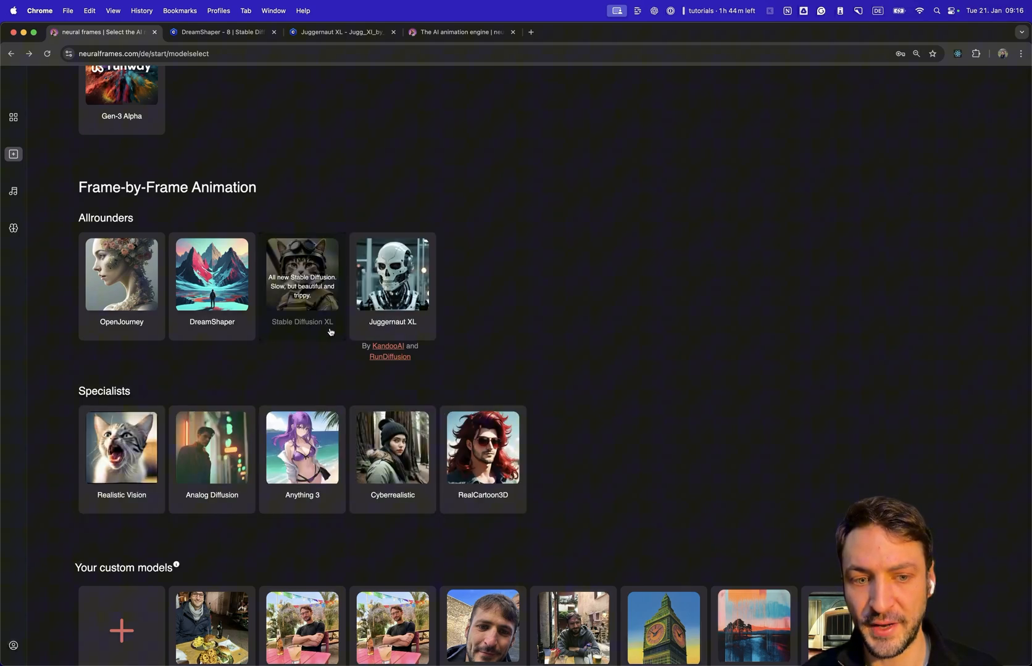
{"action": "mouse_move", "coordinate": [429, 343]}
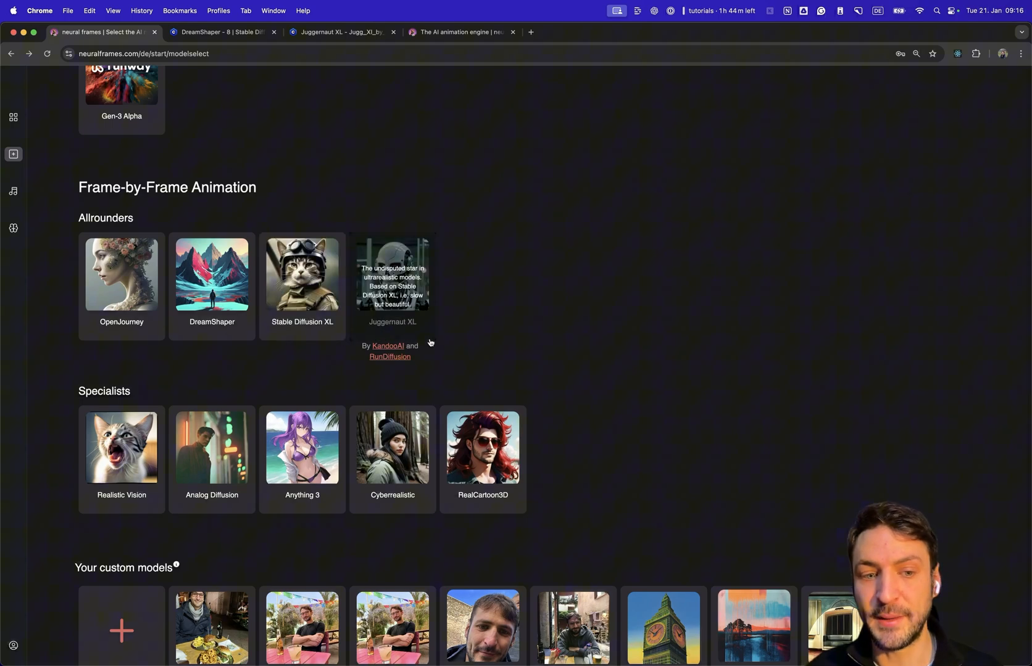
{"action": "mouse_move", "coordinate": [455, 343]}
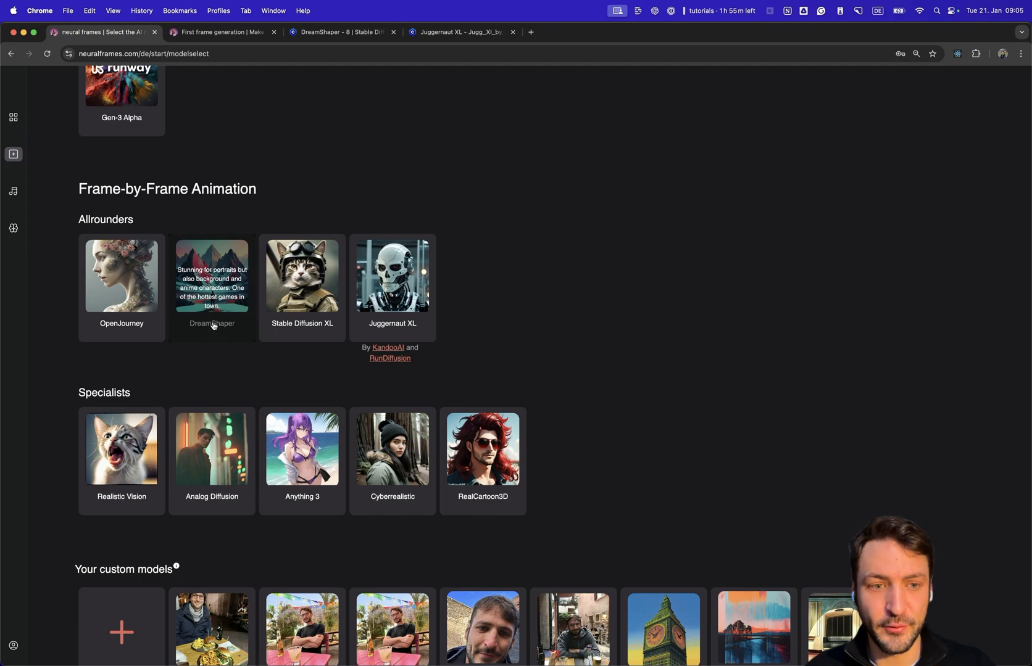
{"action": "left_click", "coordinate": [211, 276]}
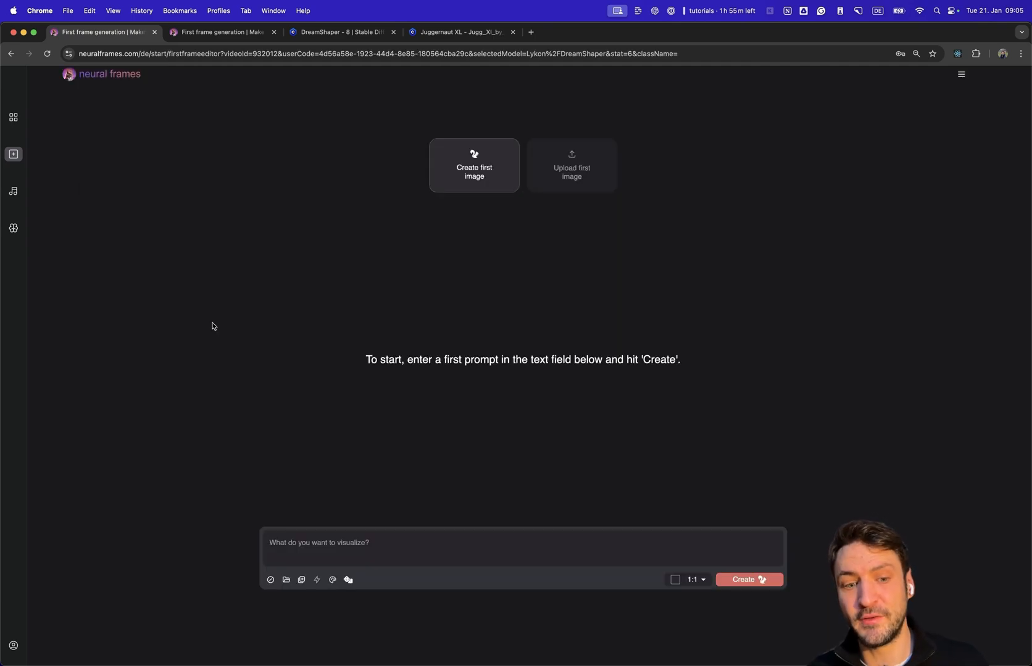
{"action": "mouse_move", "coordinate": [348, 580]}
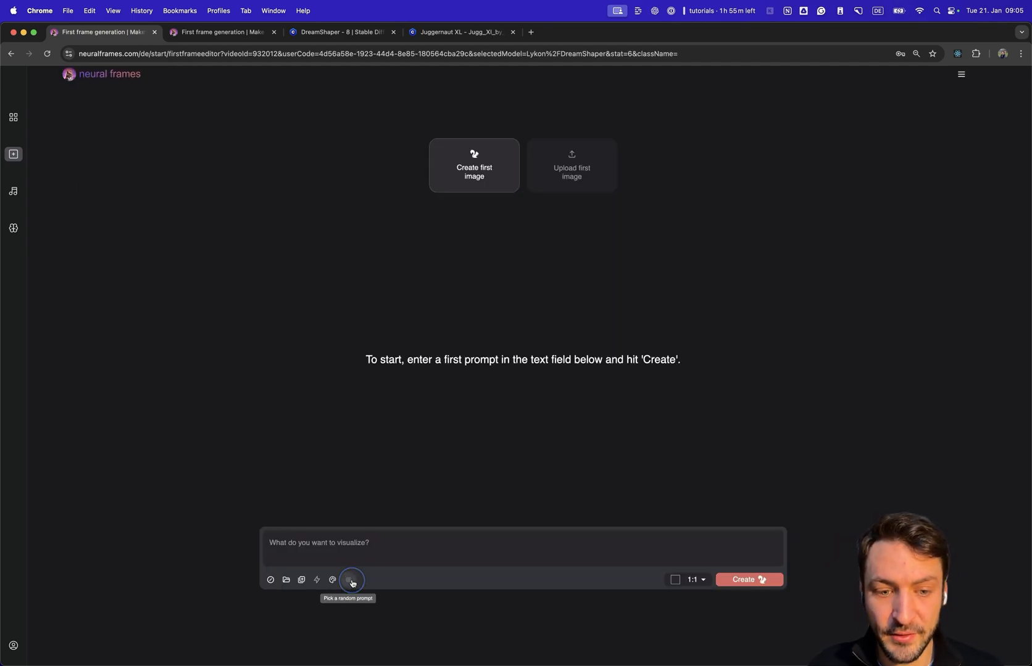
- Fill a random samurai squirrel prompt in 16:9, select it, and start a Juggernaut XL first-frame page
{"action": "left_click", "coordinate": [350, 580]}
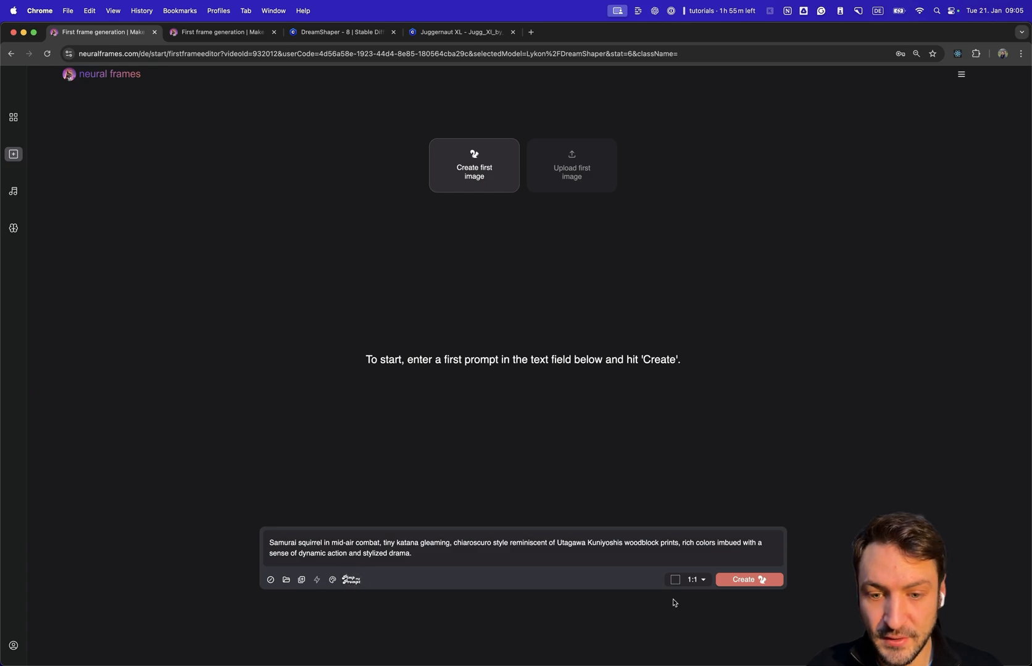
{"action": "left_click", "coordinate": [748, 580]}
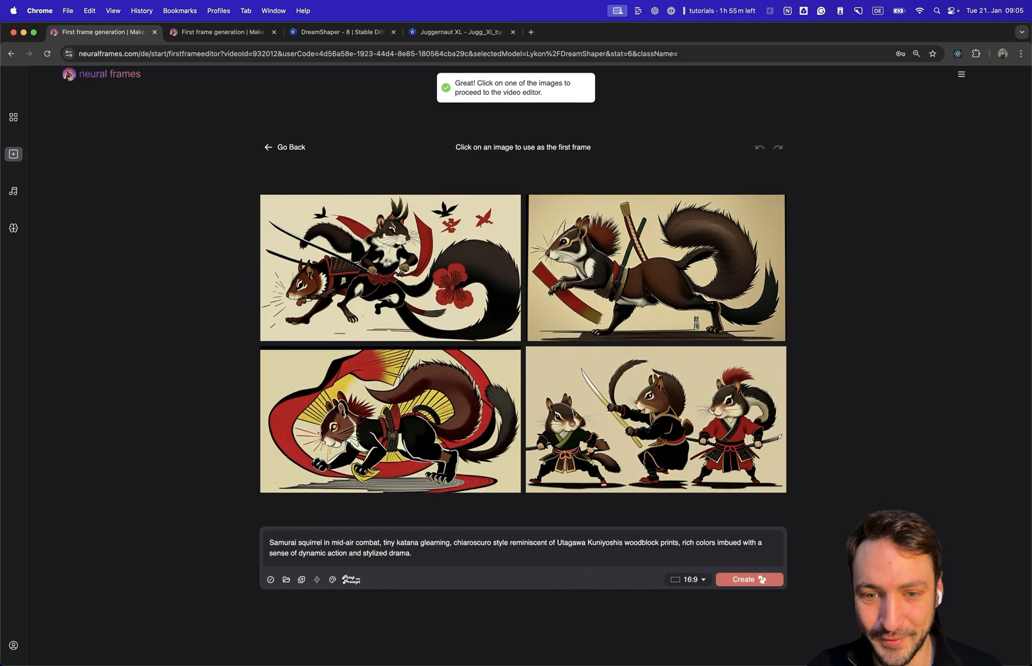
{"action": "triple_click", "coordinate": [515, 548]}
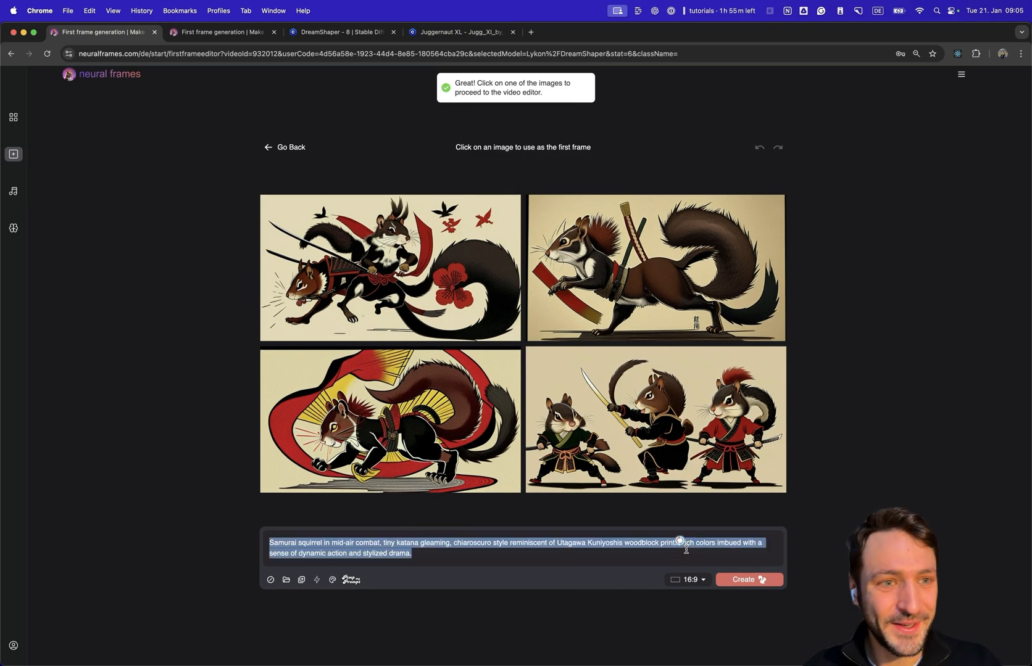
{"action": "left_click", "coordinate": [649, 32]}
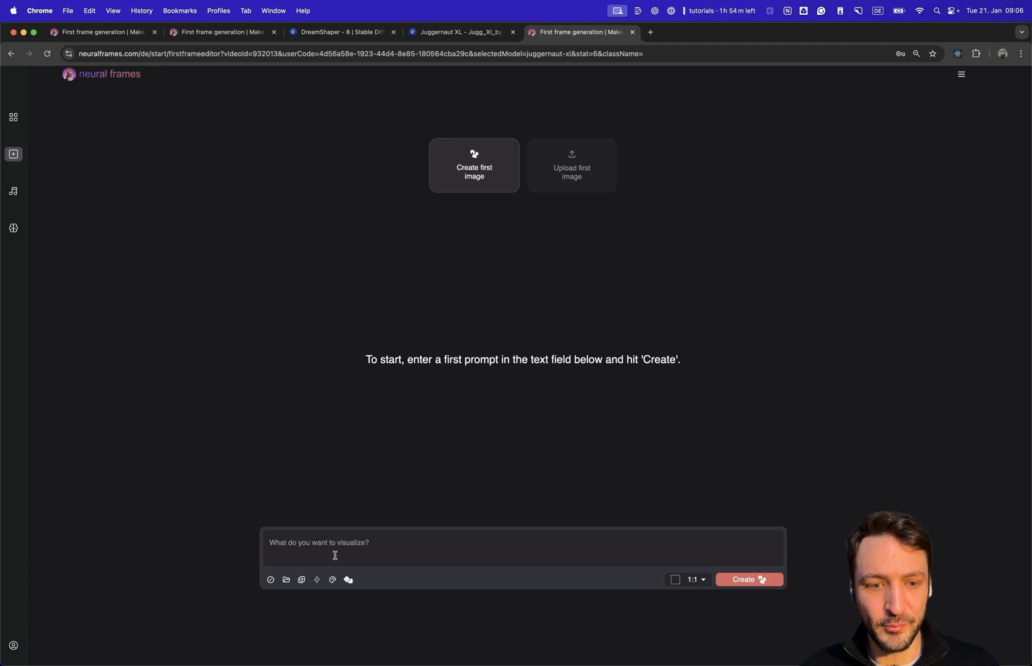
- Generate Juggernaut XL frames for the samurai squirrel prompt and compare them with DreamShaper's
{"action": "type", "text": "Samurai squirrel in mid-air combat, tiny katana gleaming, chiaroscuro style reminiscent of Utagawa Kuniyoshis woodblock prints, rich colors imbued with a sense of dynamic action and stylized drama."}
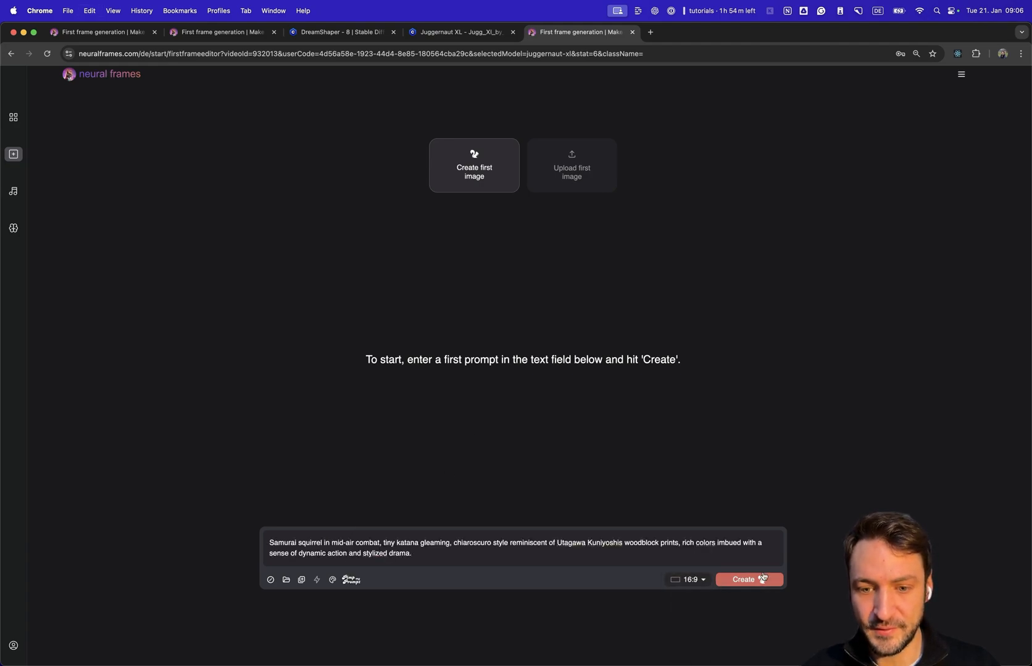
{"action": "left_click", "coordinate": [748, 580]}
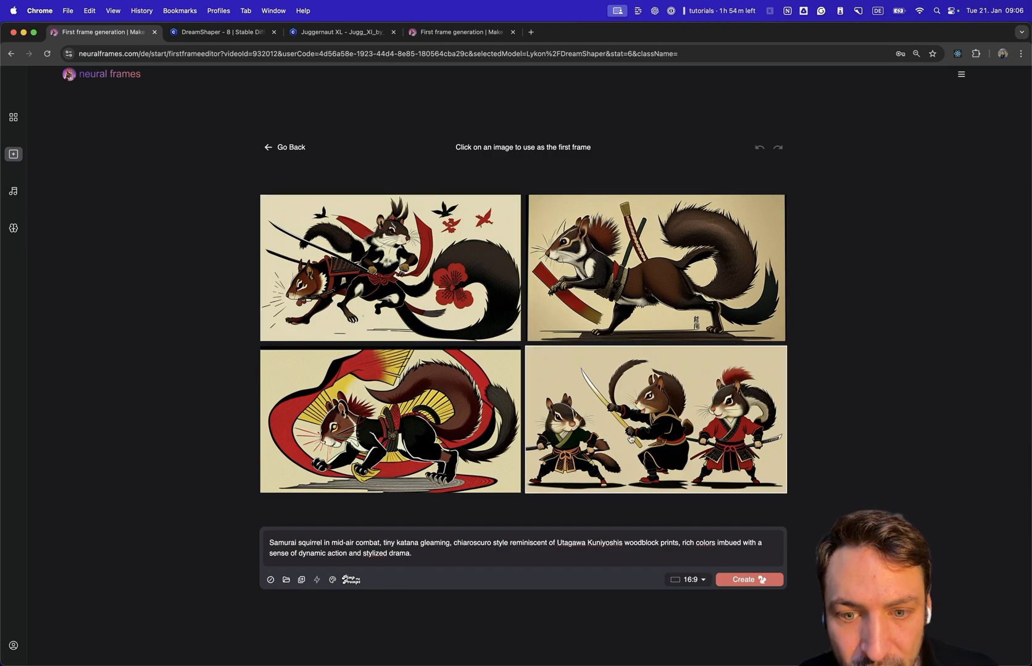
{"action": "left_click", "coordinate": [461, 32]}
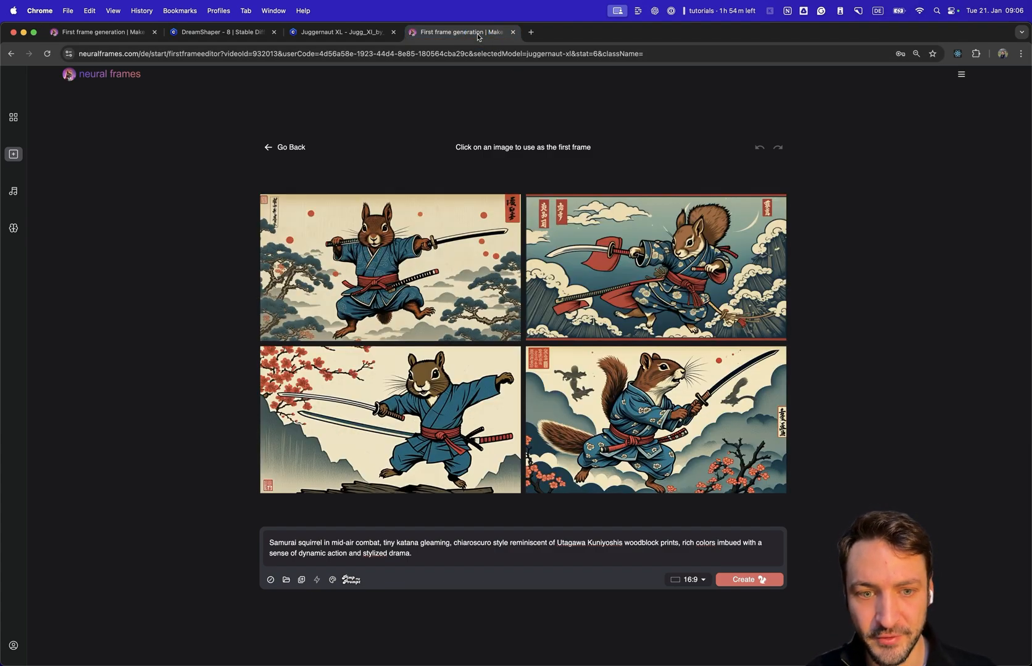
{"action": "mouse_move", "coordinate": [436, 162]}
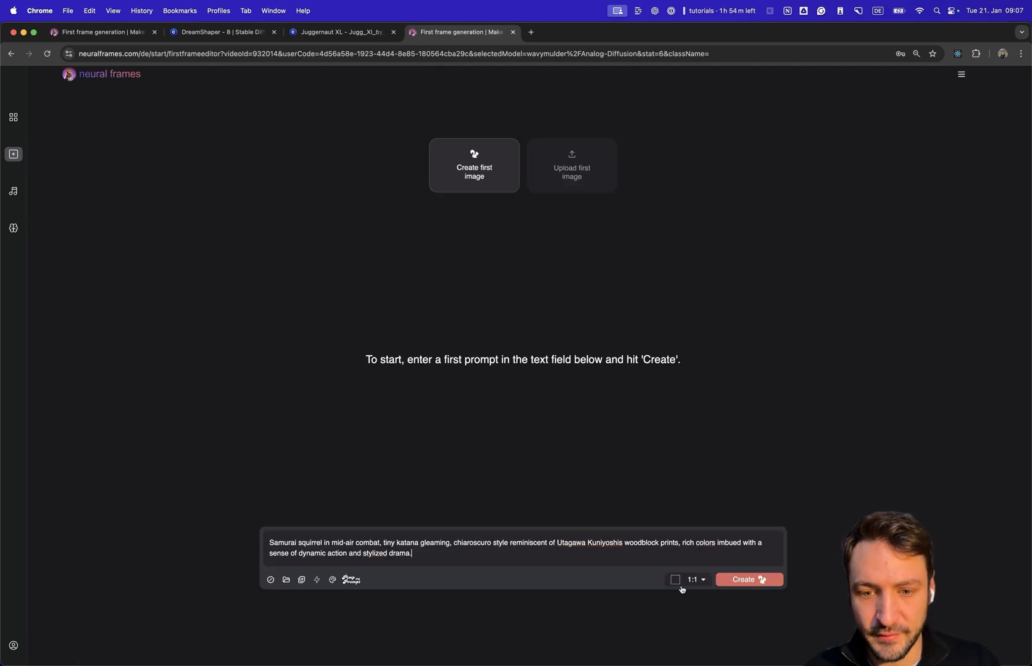
{"action": "left_click", "coordinate": [748, 580]}
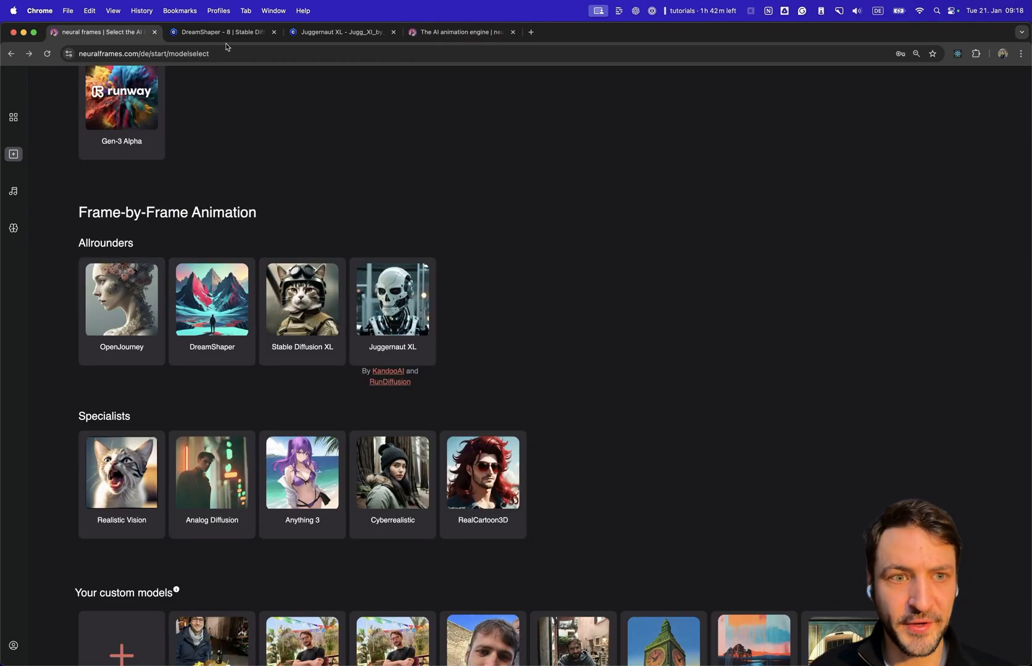
- Switch to DreamShaper's model page on Civitai
{"action": "left_click", "coordinate": [224, 32]}
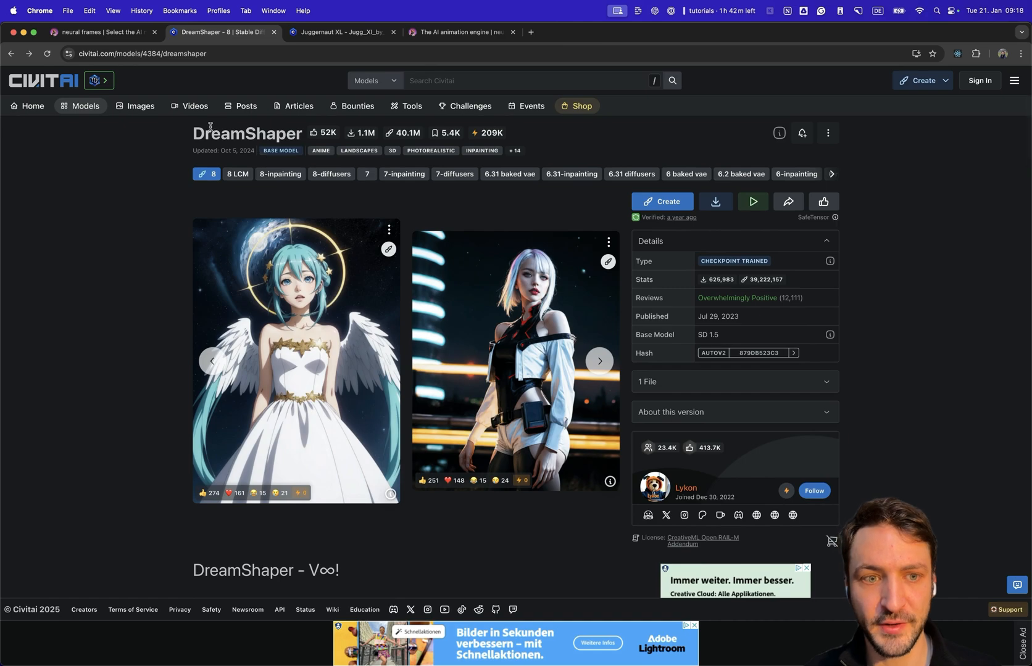
- Browse DreamShaper example images and view one with its generation prompt
{"action": "left_click", "coordinate": [598, 361]}
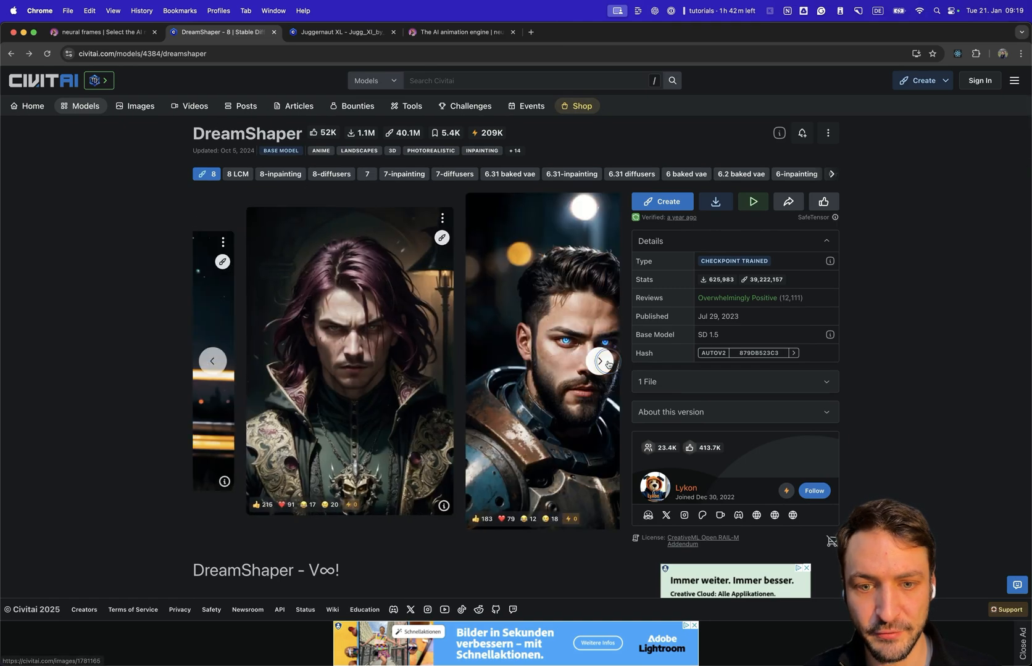
{"action": "left_click", "coordinate": [597, 360]}
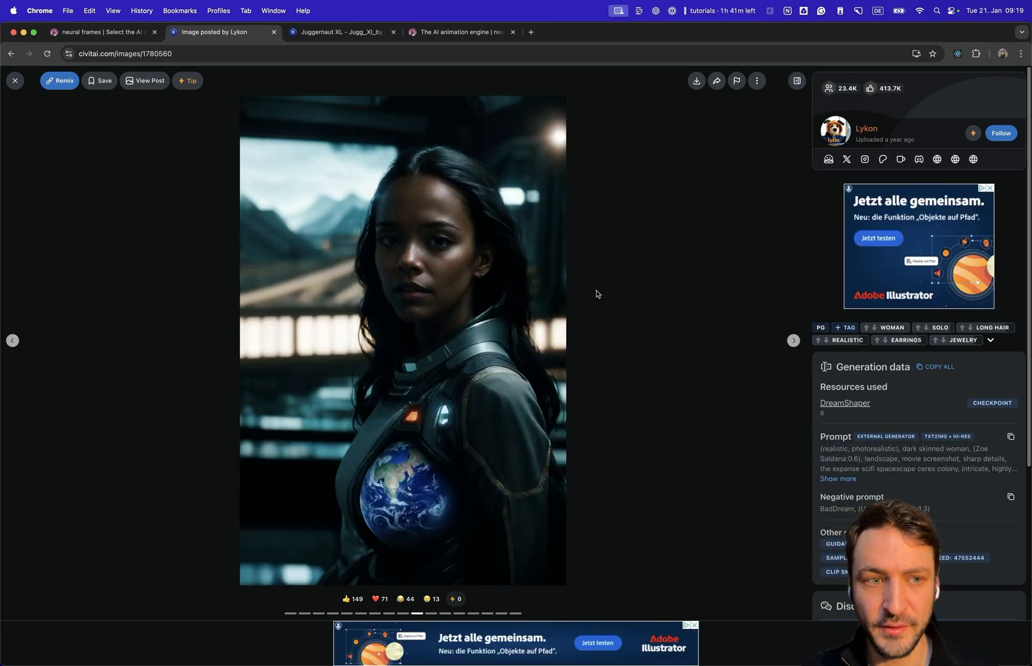
- Browse Juggernaut XL examples and view the cyborg skull image with its prompt
{"action": "left_click", "coordinate": [339, 32]}
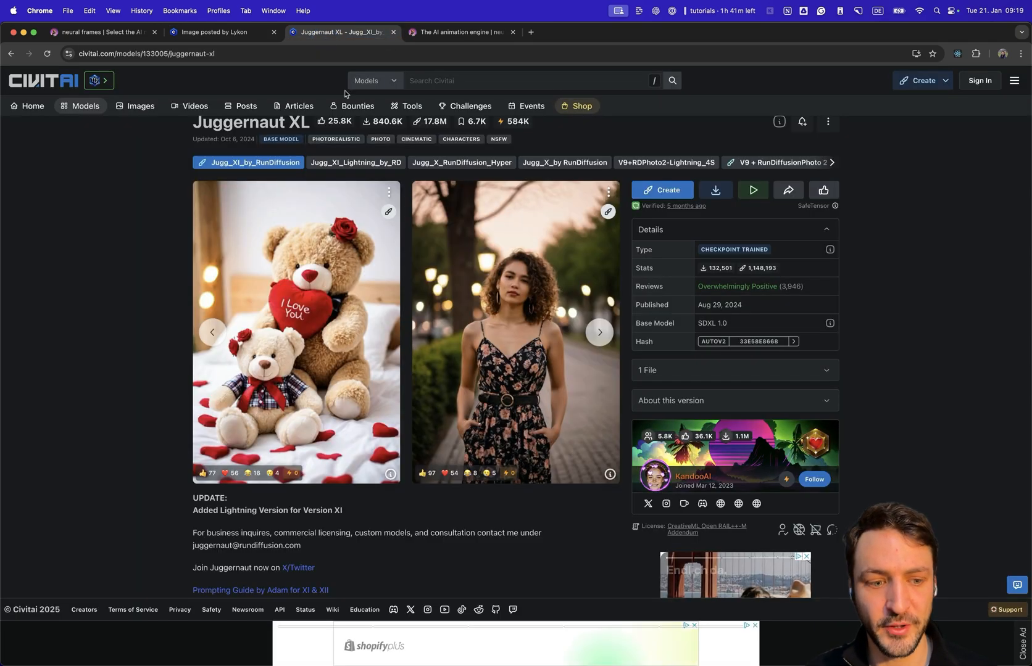
{"action": "left_click", "coordinate": [600, 332]}
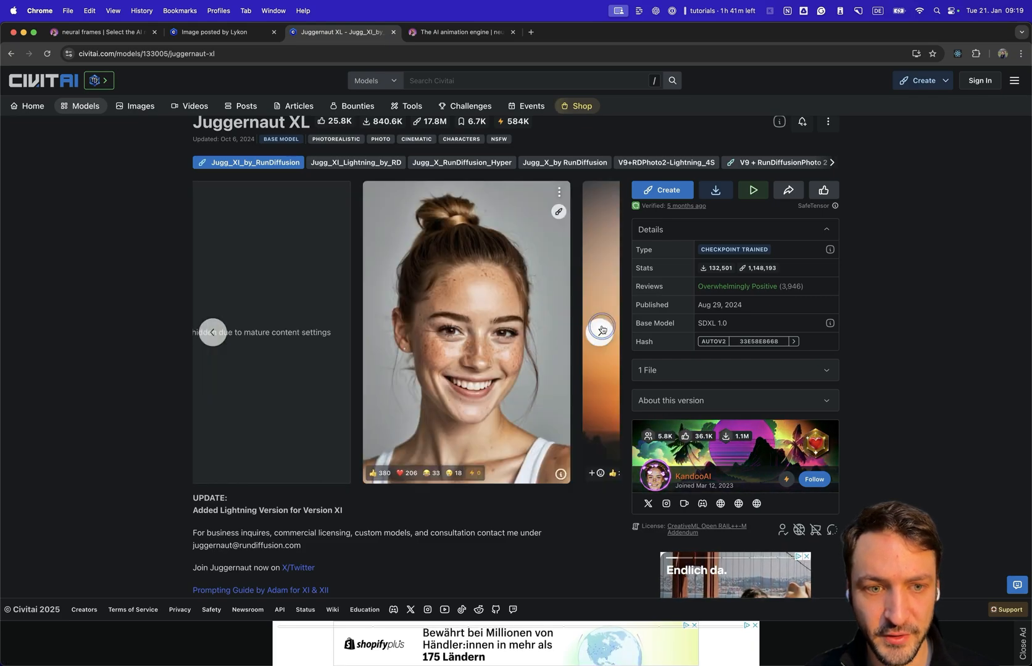
{"action": "left_click", "coordinate": [600, 332]}
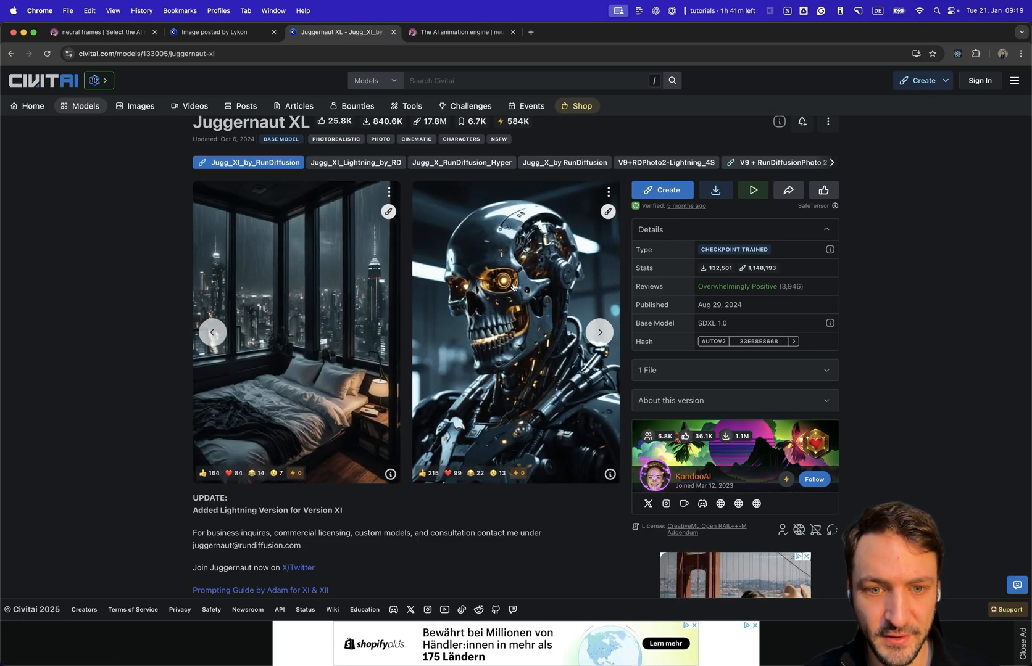
{"action": "left_click", "coordinate": [515, 332]}
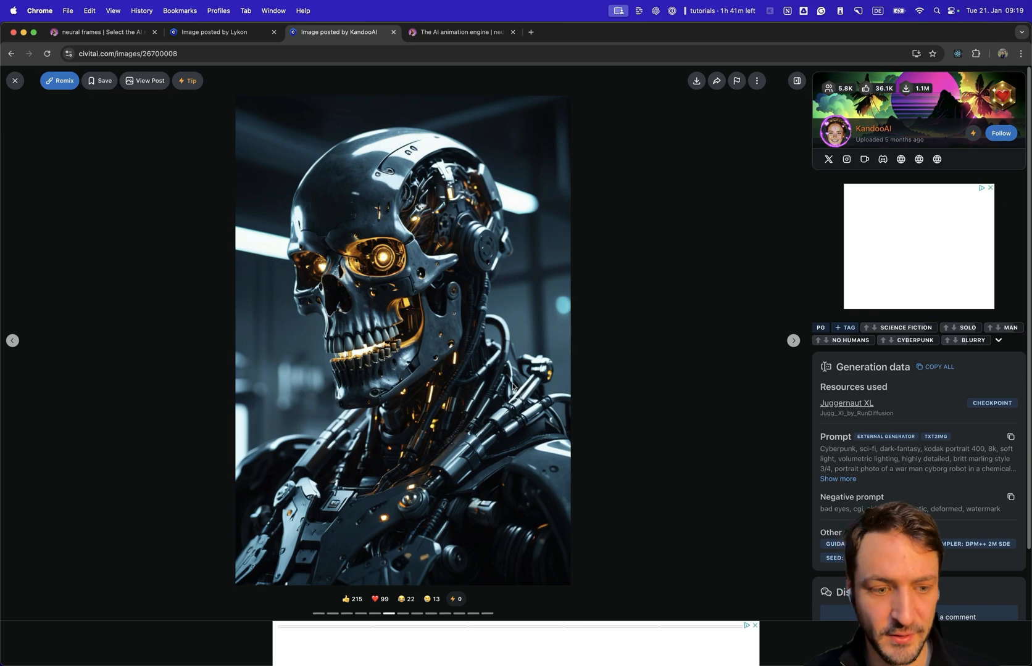
{"action": "left_click", "coordinate": [460, 32]}
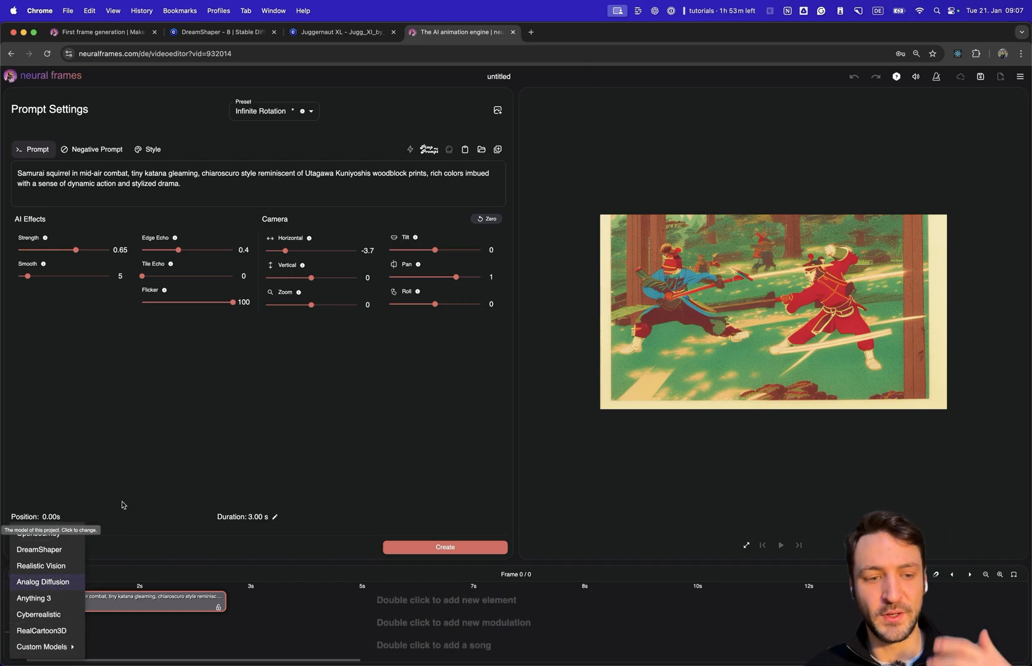
{"action": "mouse_move", "coordinate": [142, 559]}
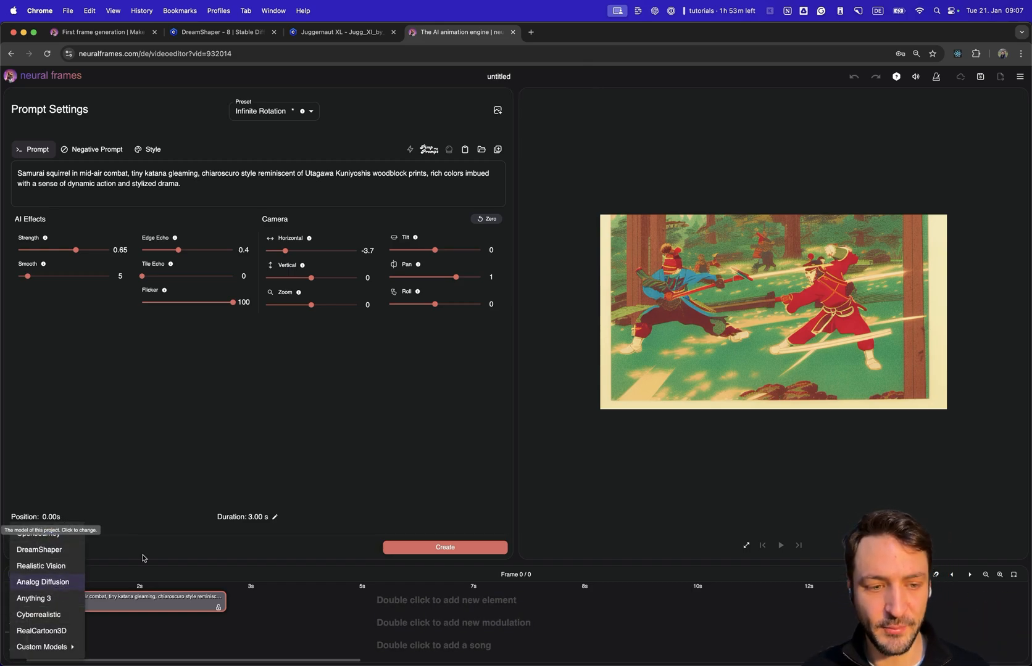